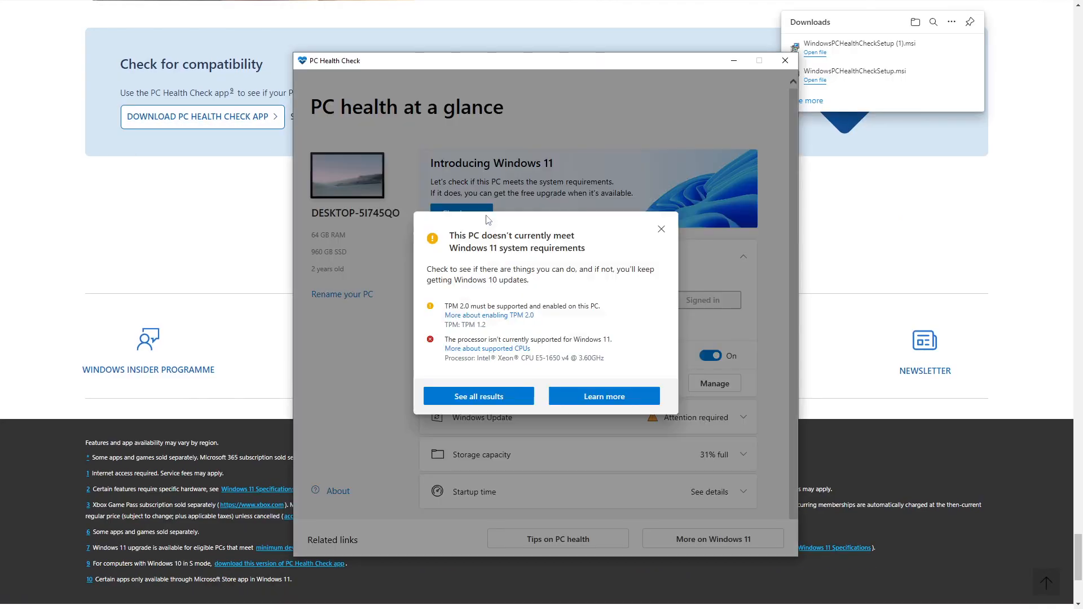
mouse_move(720, 248)
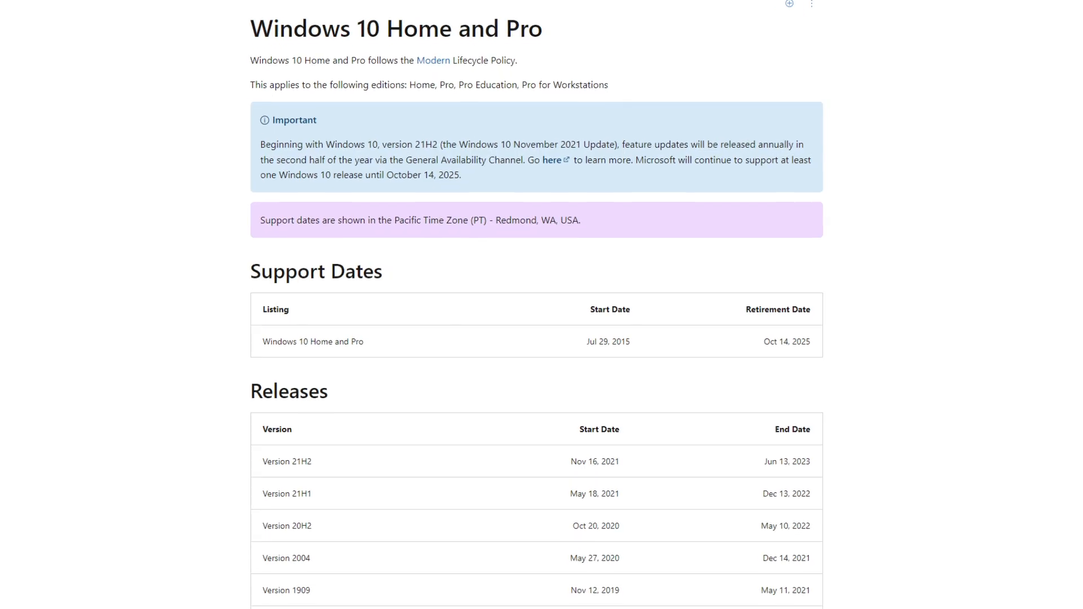
Step: Scroll the Windows 10 Home and Pro lifecycle page to its Oct 14, 2025 retirement date
scroll(down, 3)
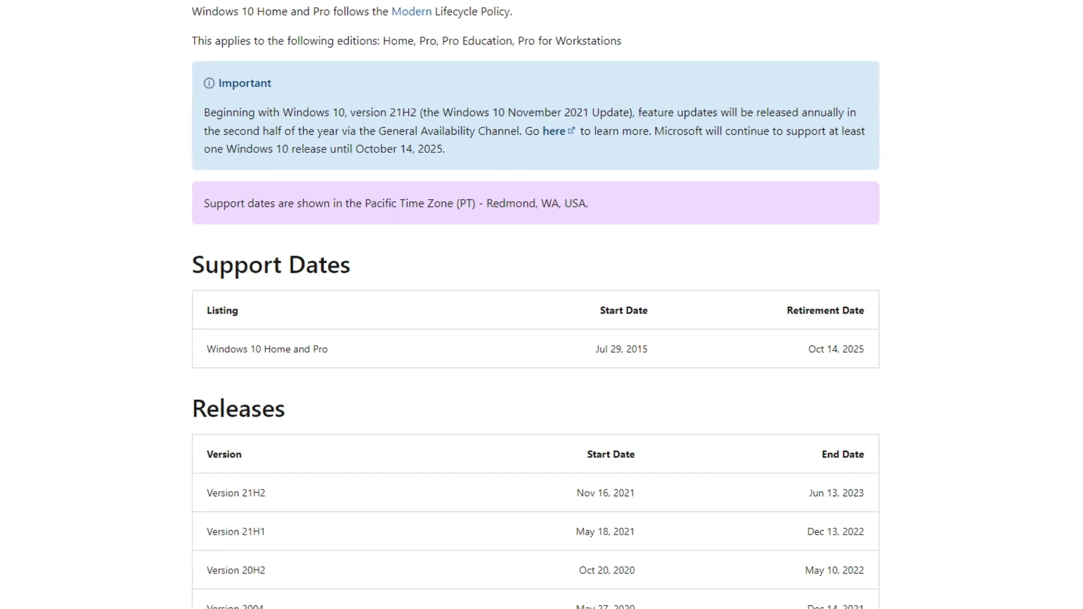
scroll(down, 3)
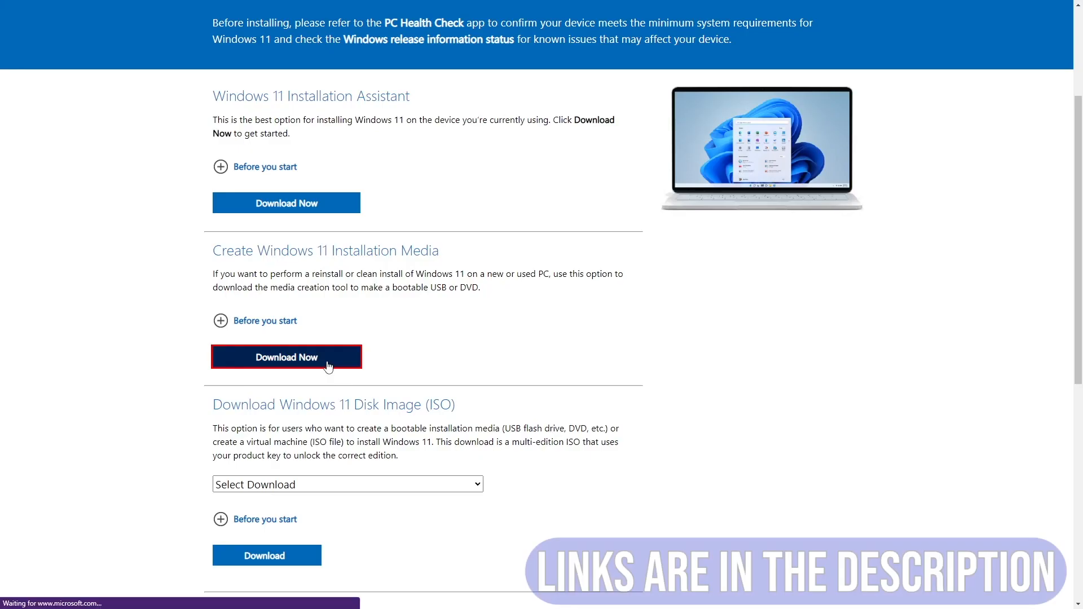
Step: Download the Windows 11 installation media creation tool and launch it
click(286, 357)
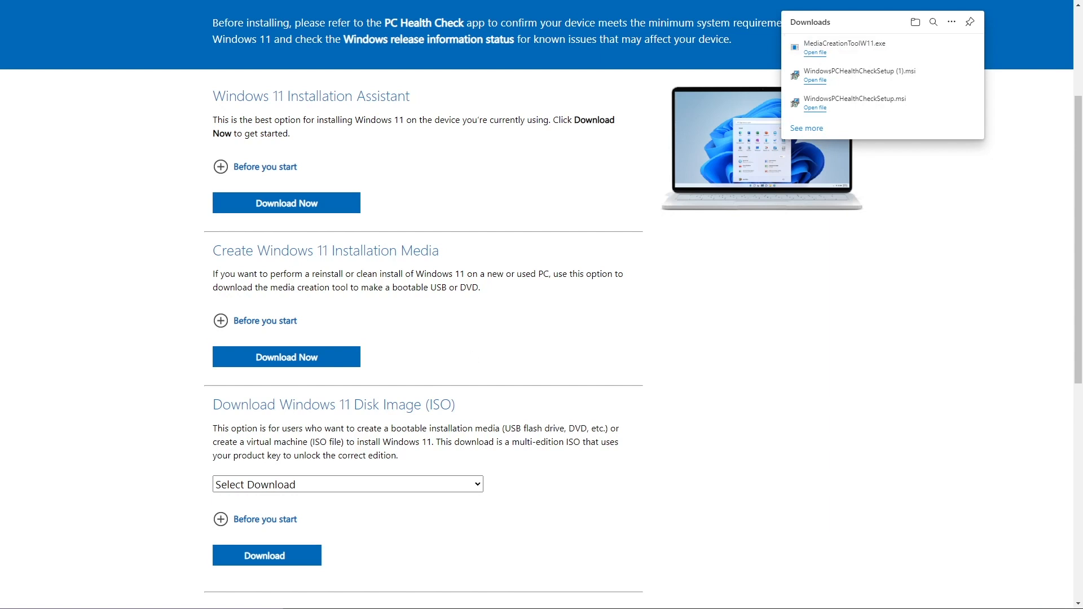
click(814, 52)
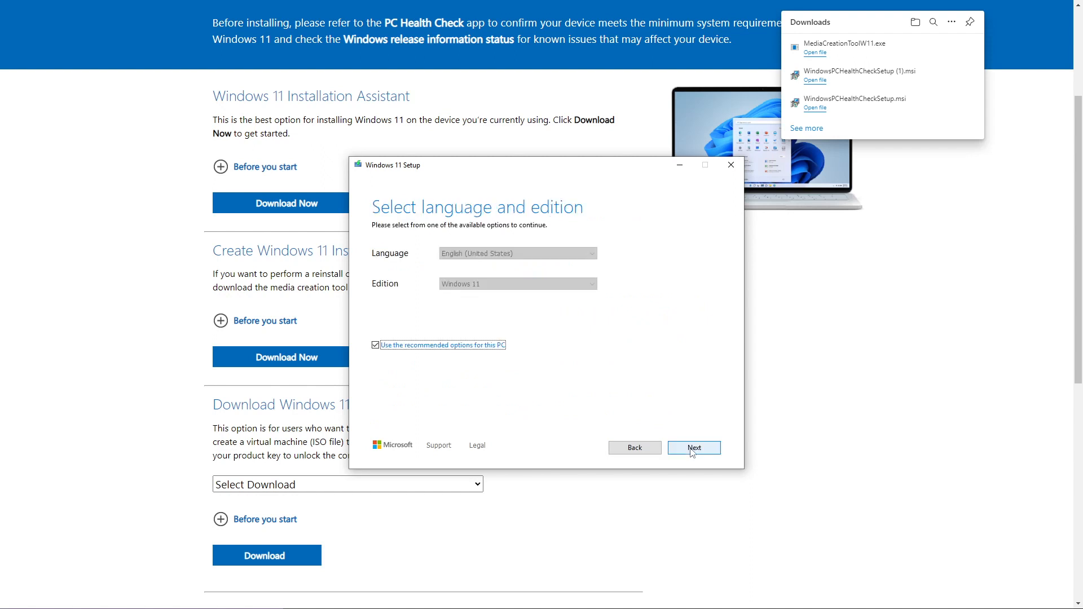
Step: Accept the recommended language and edition and write Windows 11 to the ESD-USB drive F:
click(693, 447)
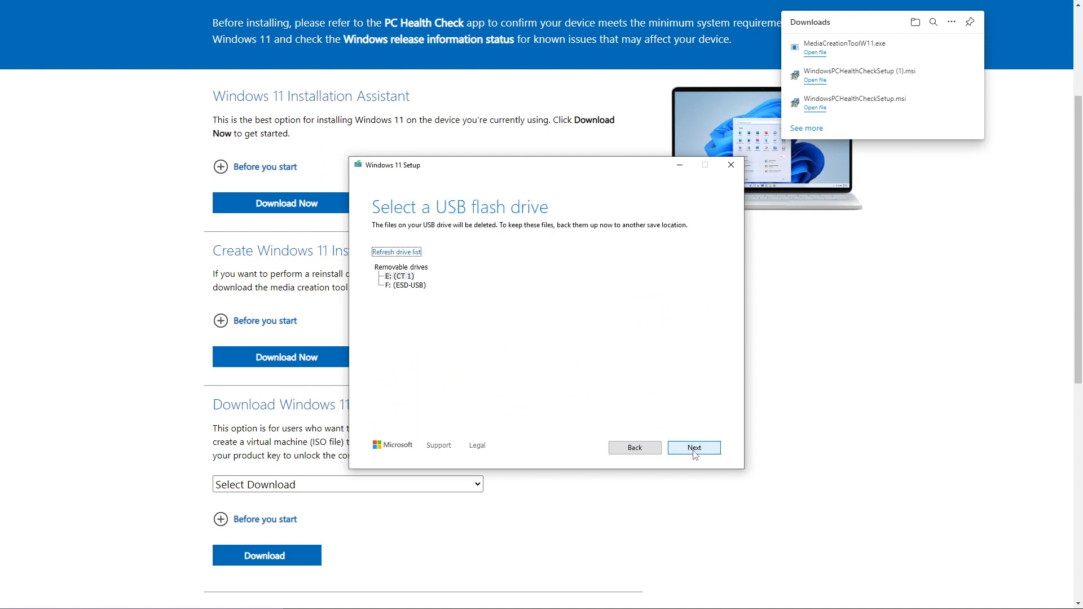
click(404, 284)
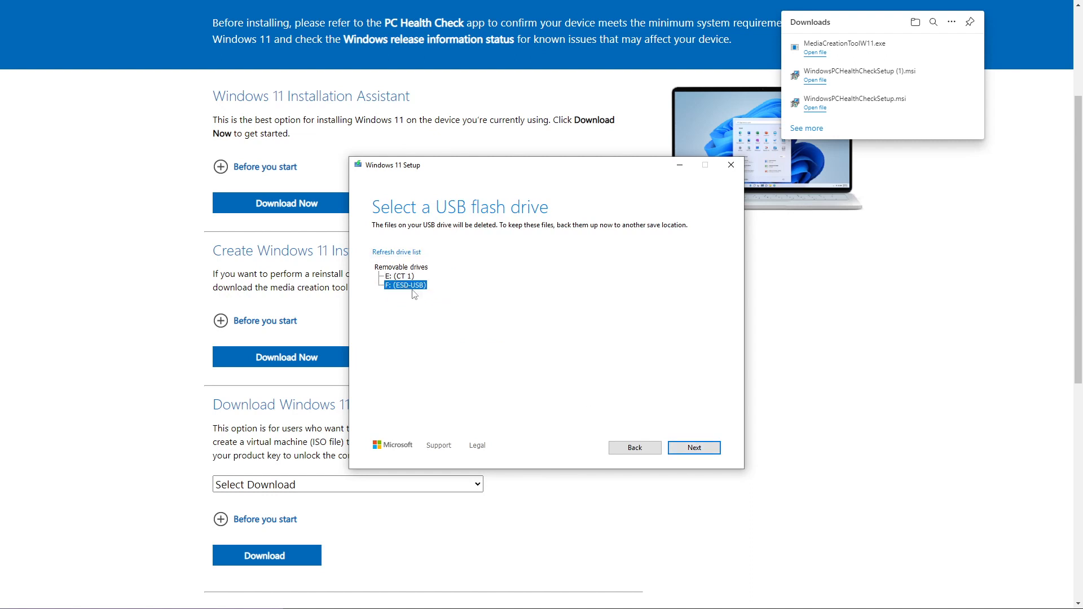
click(692, 447)
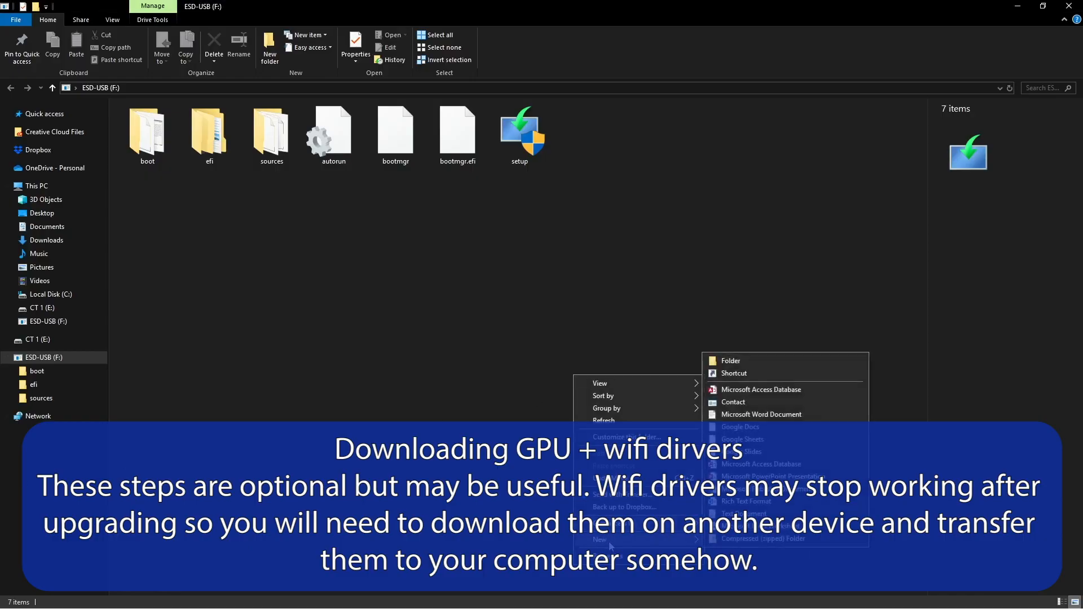
Step: Create a new folder on the ESD-USB drive and begin naming it Lenovo Drivers
click(729, 360)
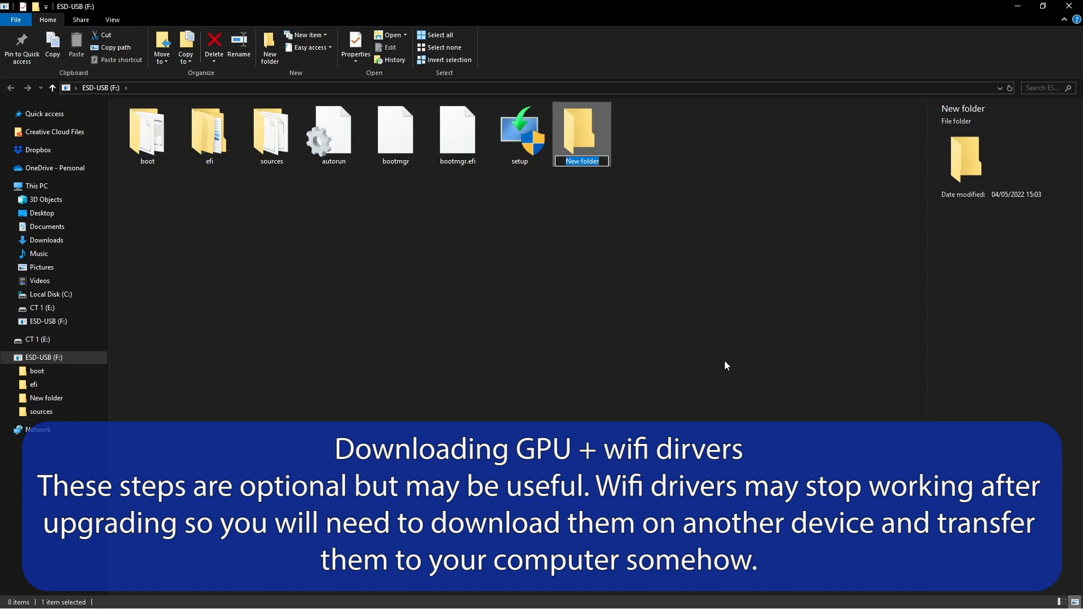
text(Lenovo Dri)
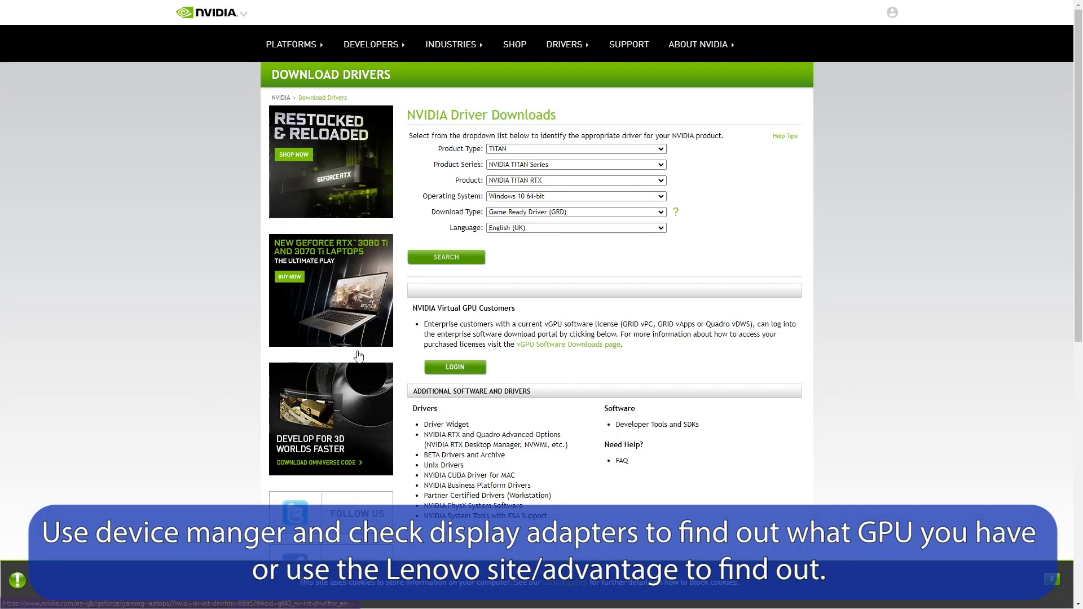
Step: Choose the GPU's product type from the NVIDIA driver search dropdown
click(575, 148)
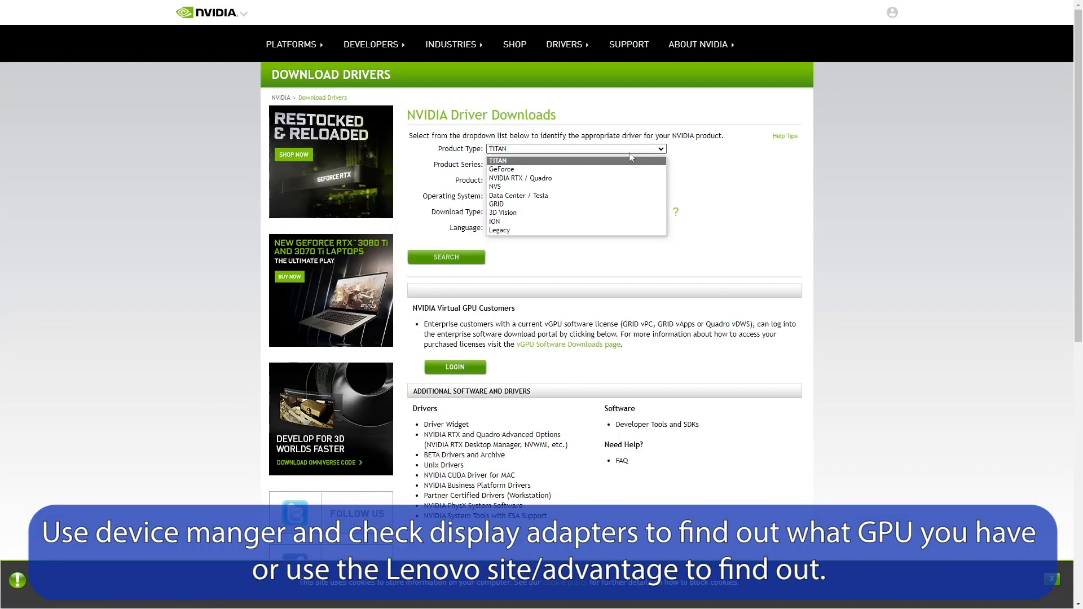
click(500, 169)
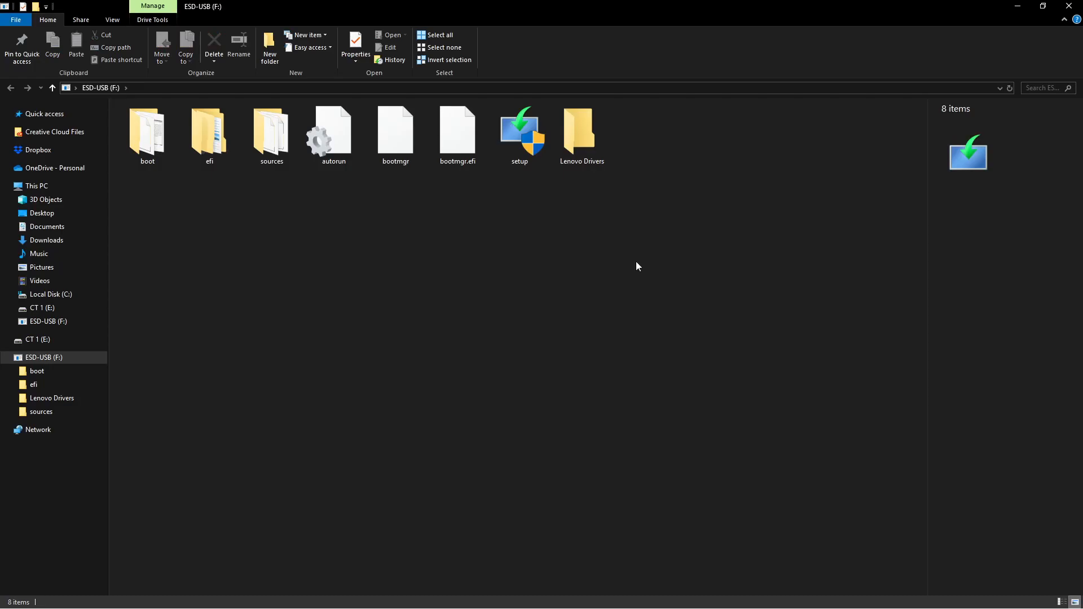
Step: Open the Lenovo Drivers folder on the ESD-USB drive
double_click(582, 128)
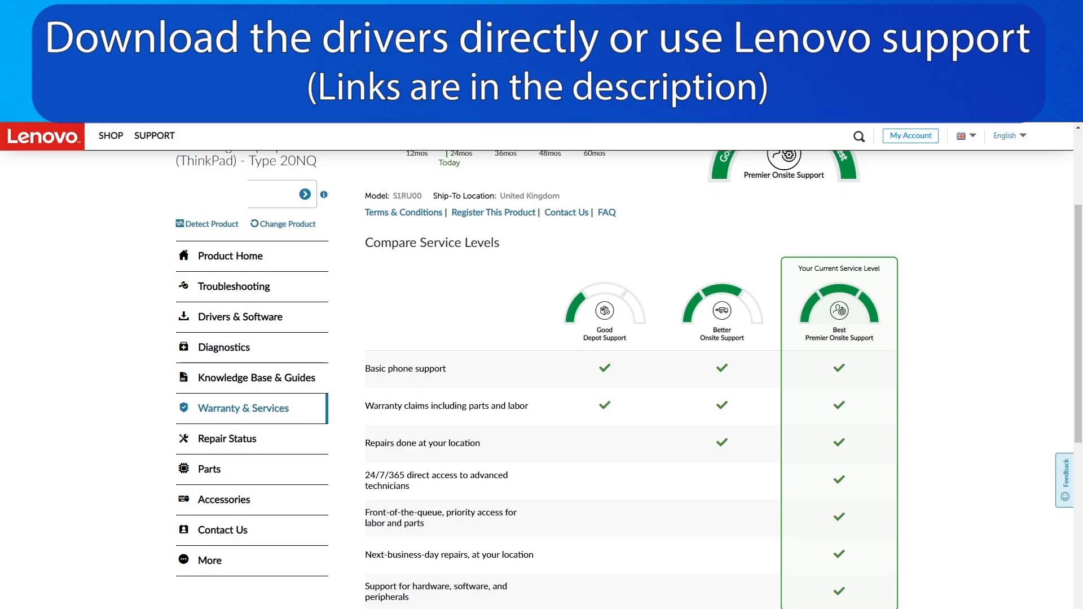
mouse_move(248, 325)
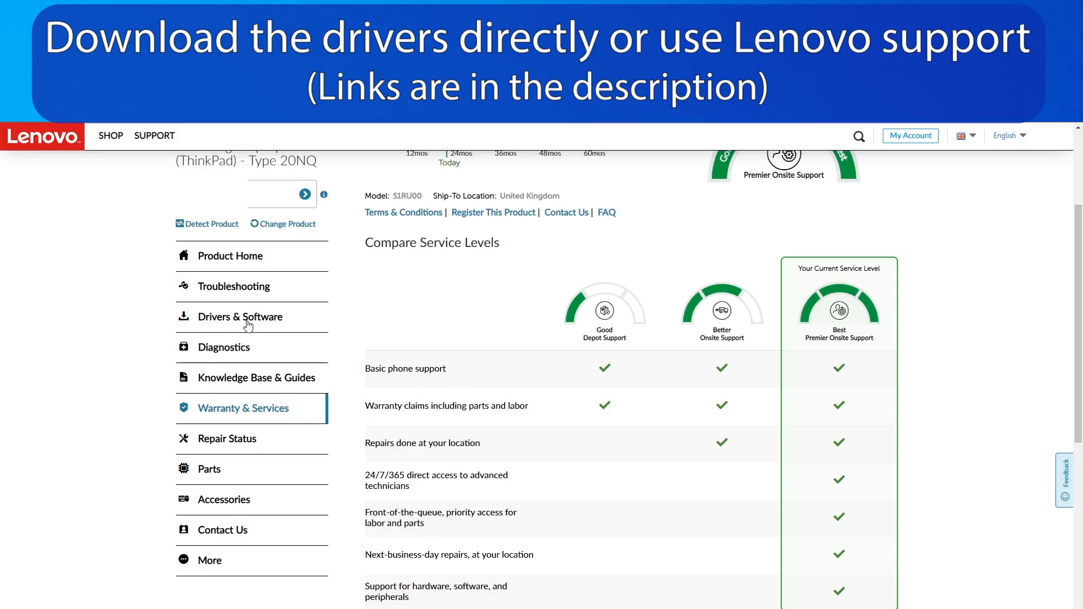
Step: Visit the ThinkPad's Drivers & Software section, then open the Back up folder on drive G:
click(240, 316)
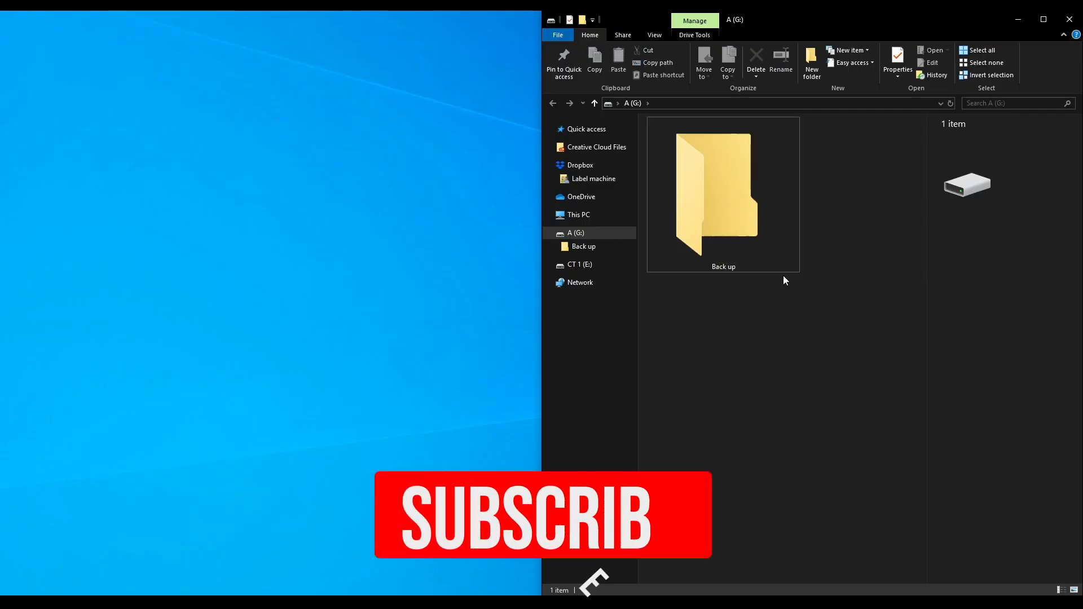
double_click(723, 187)
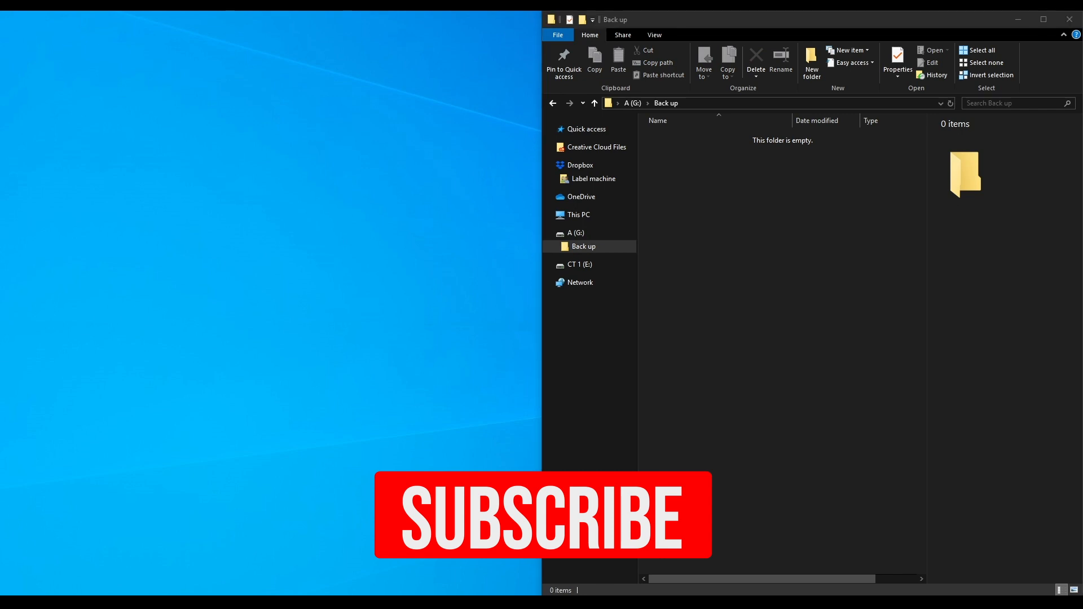